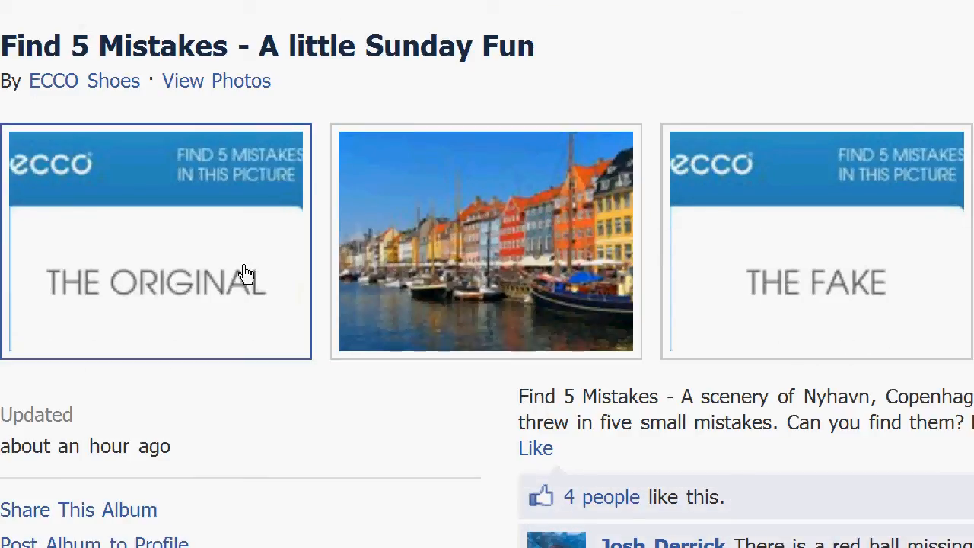
# Open the Nyhavn harbour photo from the album full-size and scroll to look it over.
pyautogui.click(485, 241)
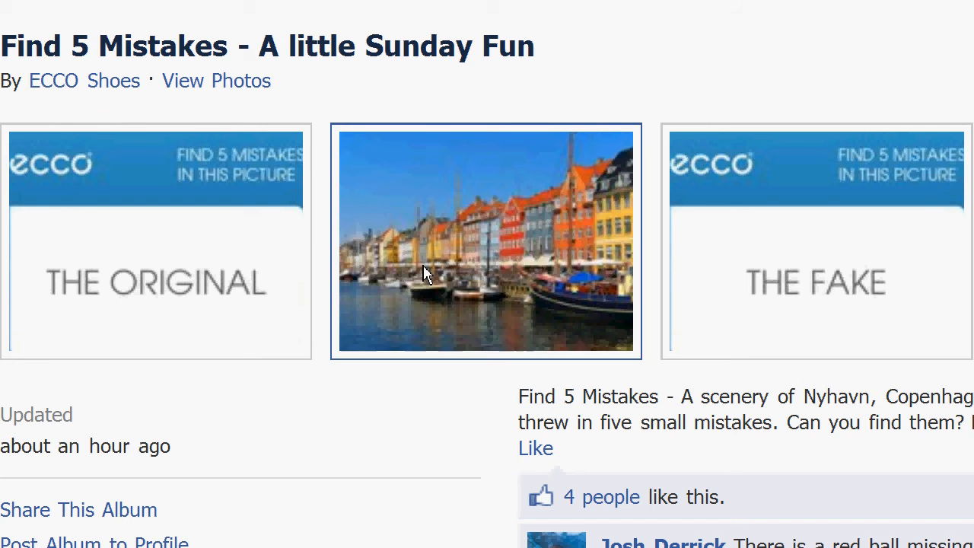
pyautogui.click(486, 240)
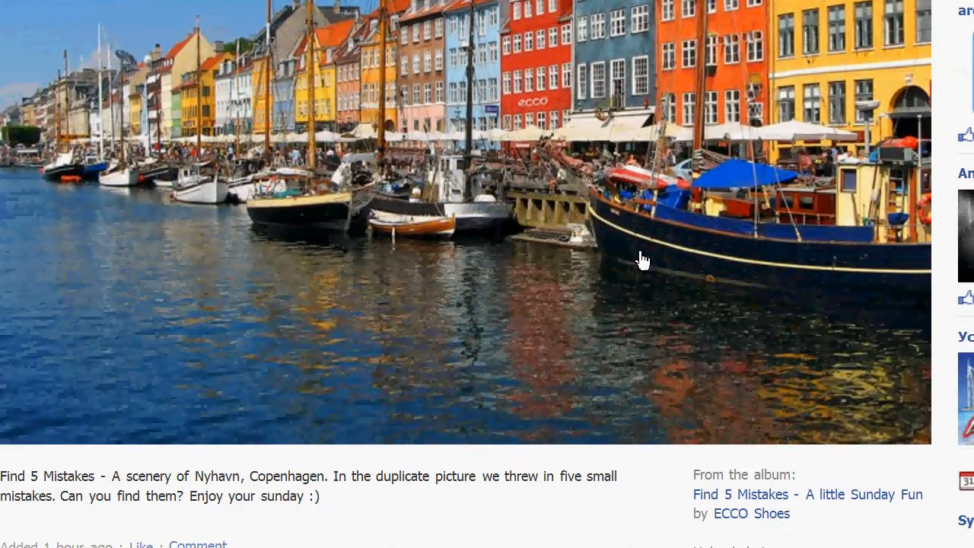
pyautogui.scroll(-3)
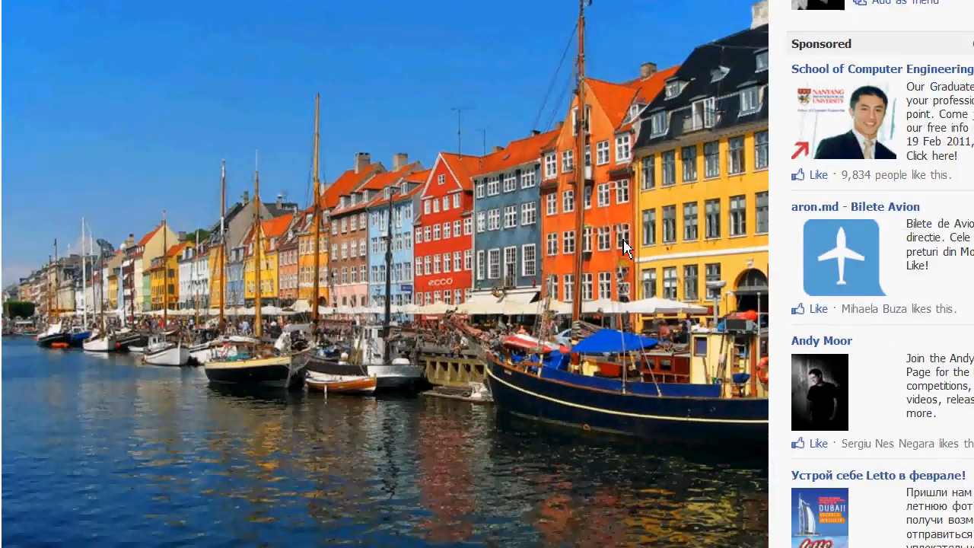
pyautogui.moveTo(569, 213)
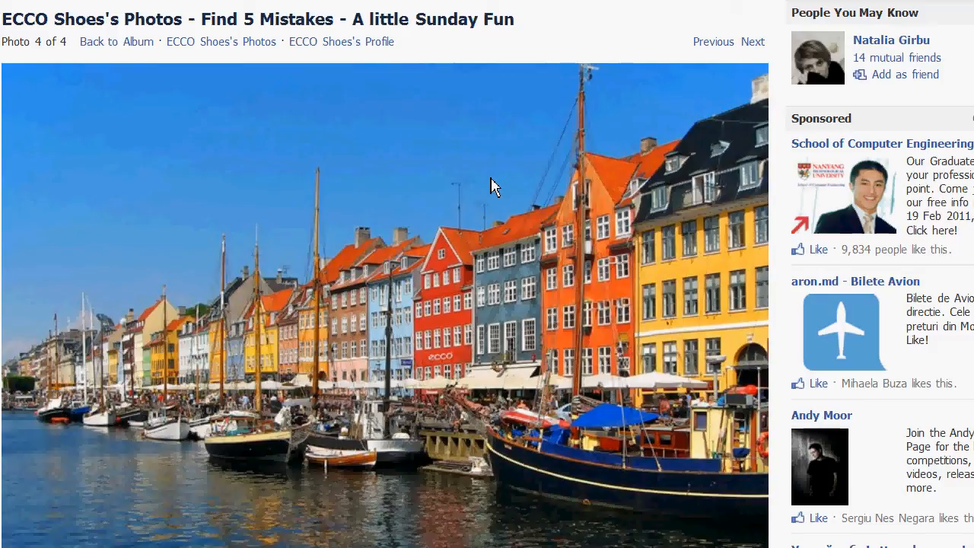
pyautogui.scroll(-3)
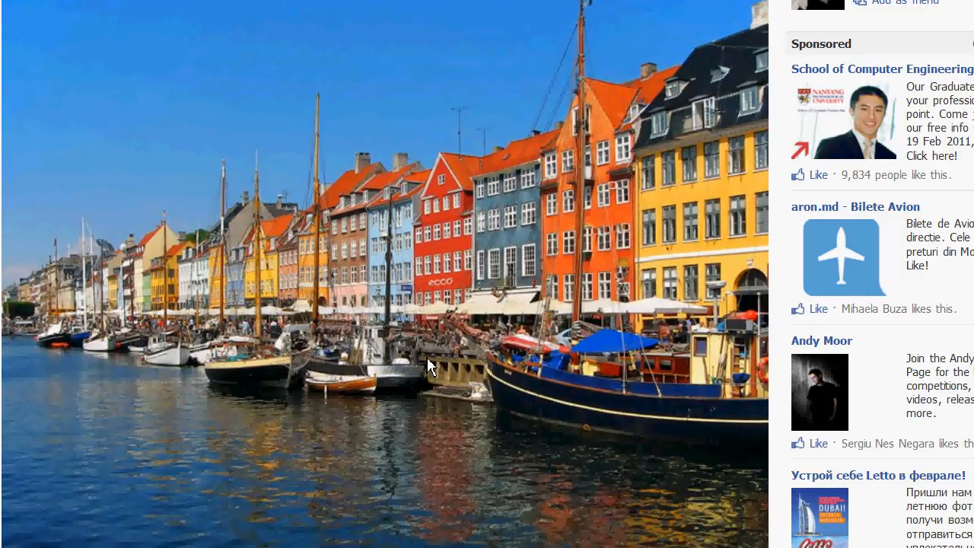
pyautogui.moveTo(438, 357)
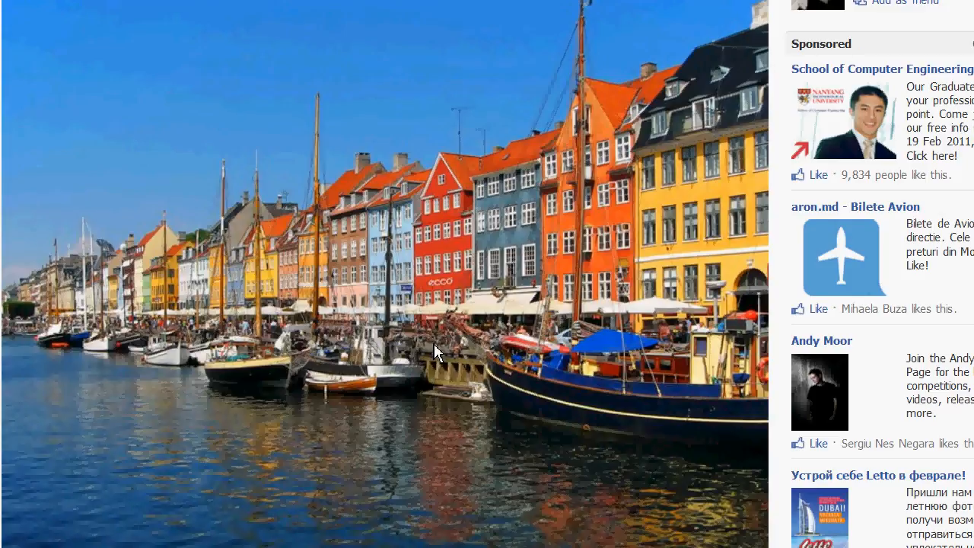
pyautogui.moveTo(417, 251)
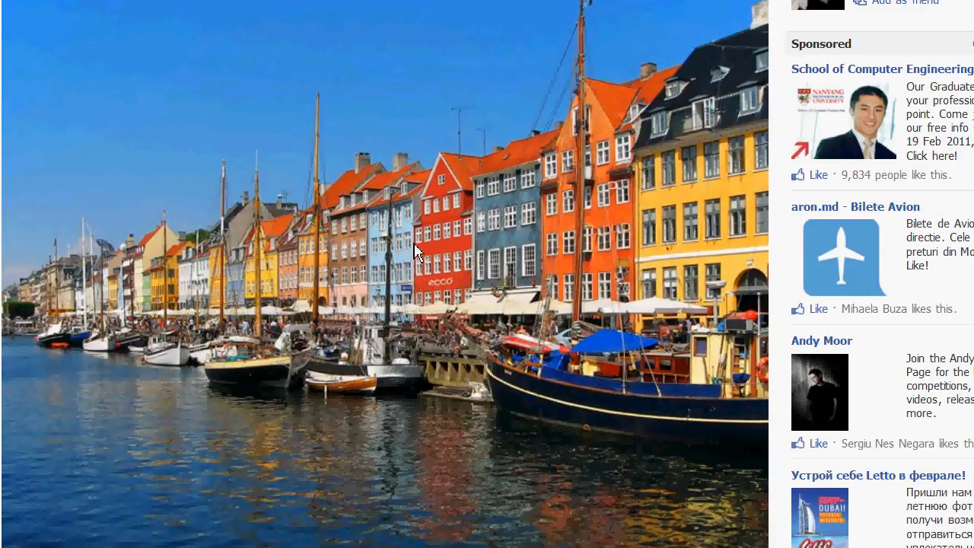
# Save the harbour photo as a JPEG with a file name starting 'ec'.
pyautogui.rightClick(414, 251)
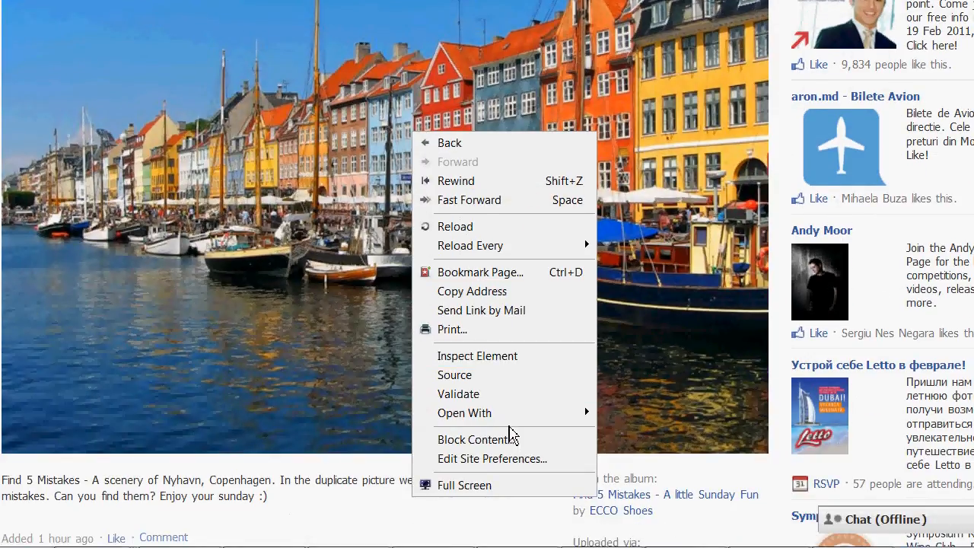
pyautogui.moveTo(464, 413)
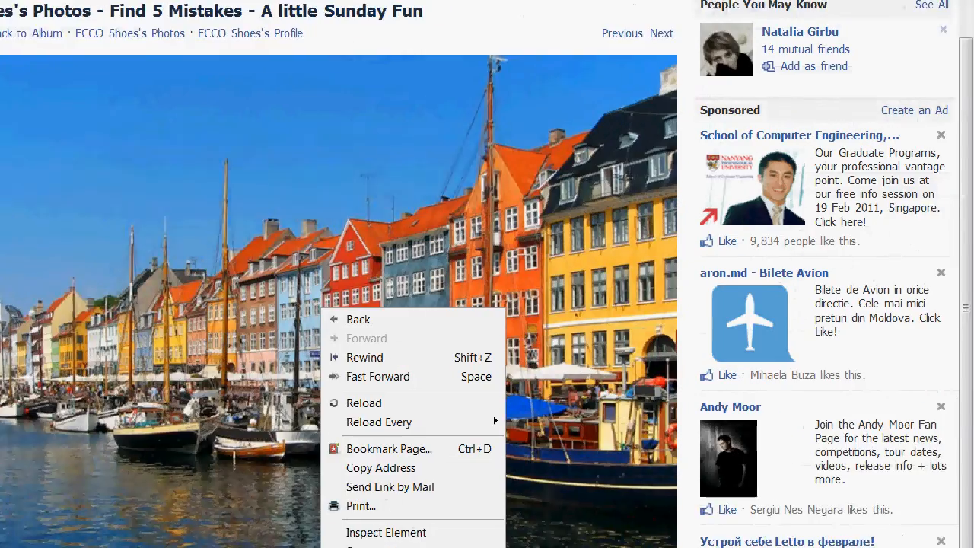
pyautogui.scroll(-3)
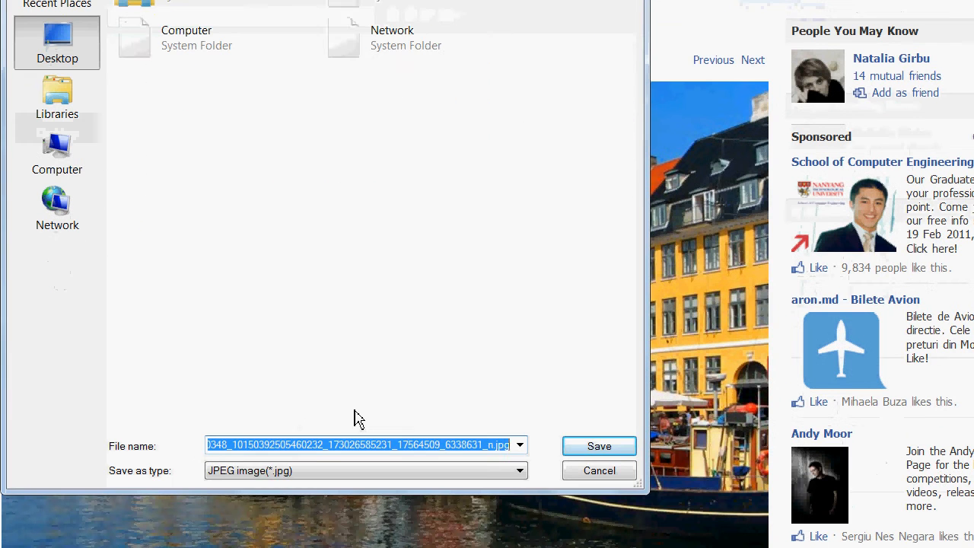
pyautogui.write('ec')
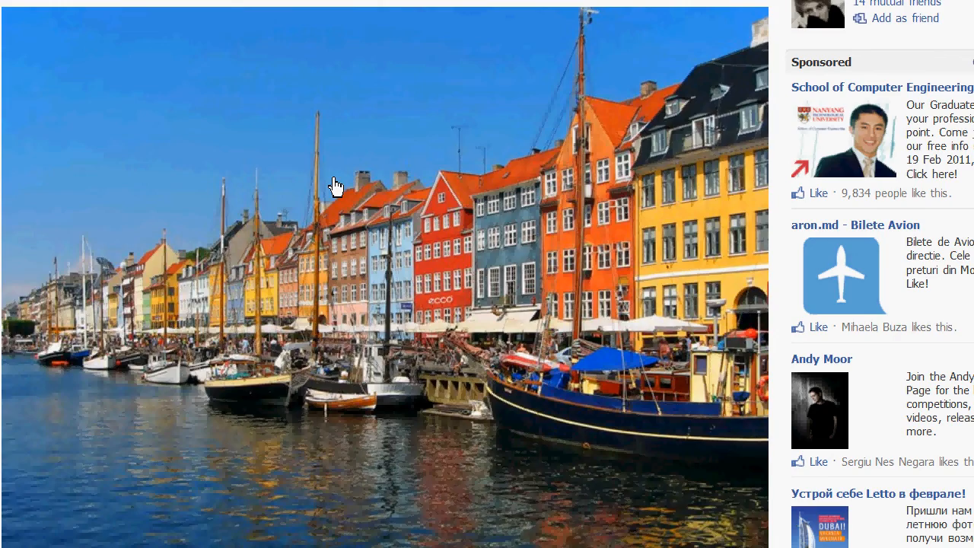
# Save the second harbour photo as a JPEG named 'eccoB'.
pyautogui.scroll(-3)
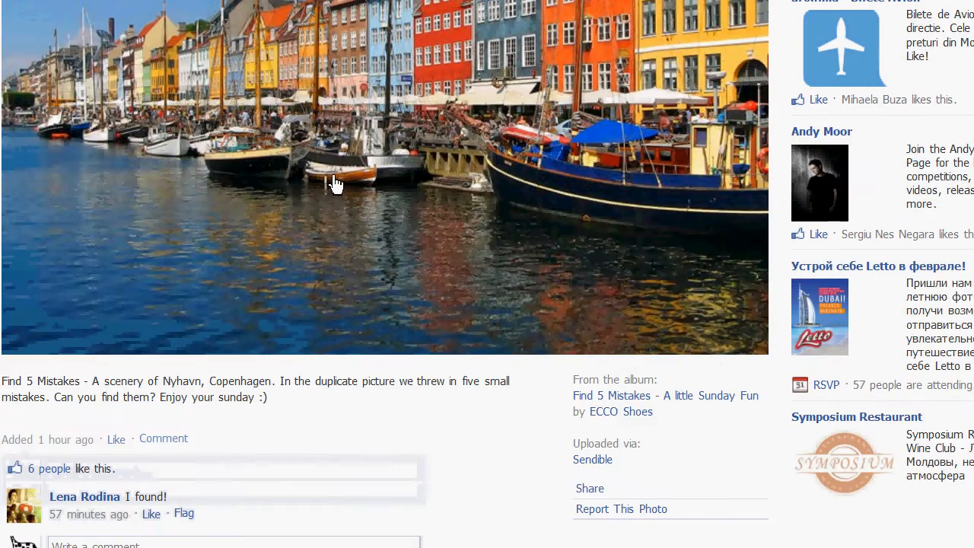
pyautogui.rightClick(337, 183)
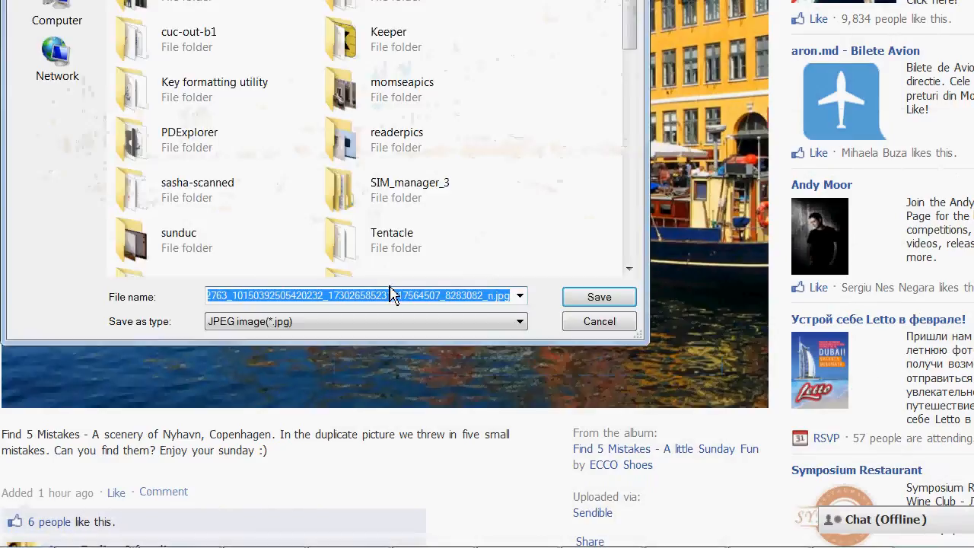
pyautogui.write('eccoB')
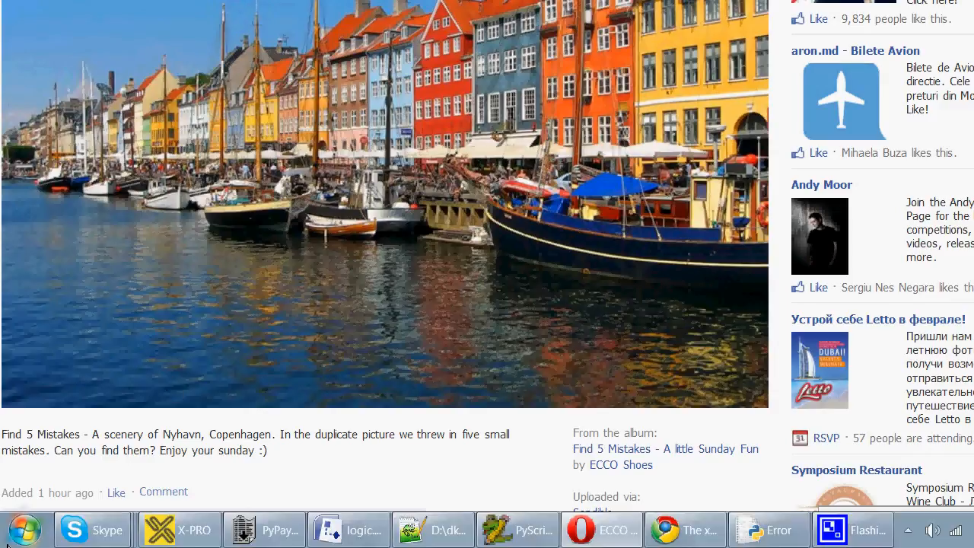
# Search 'gimp' in the Start menu and launch GIMP.
pyautogui.click(23, 529)
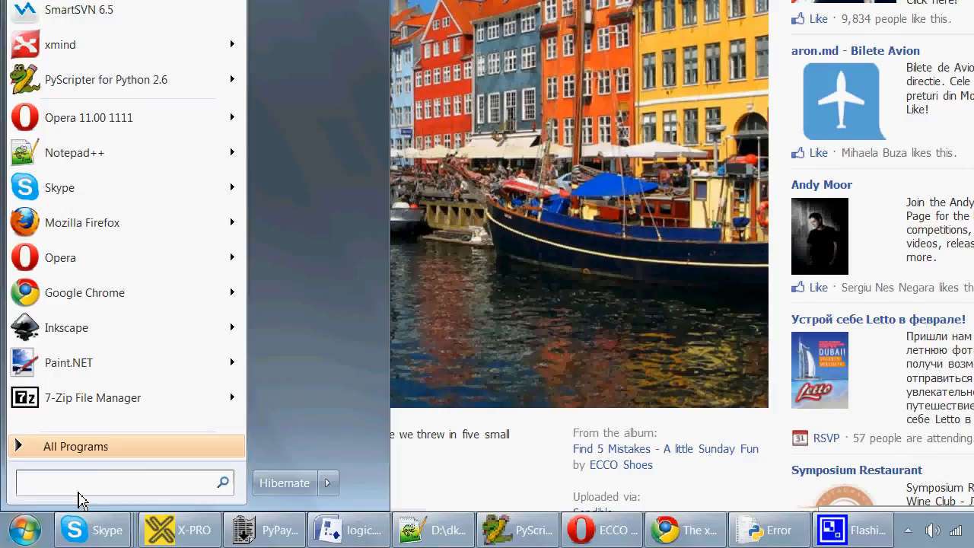
pyautogui.write('gimp')
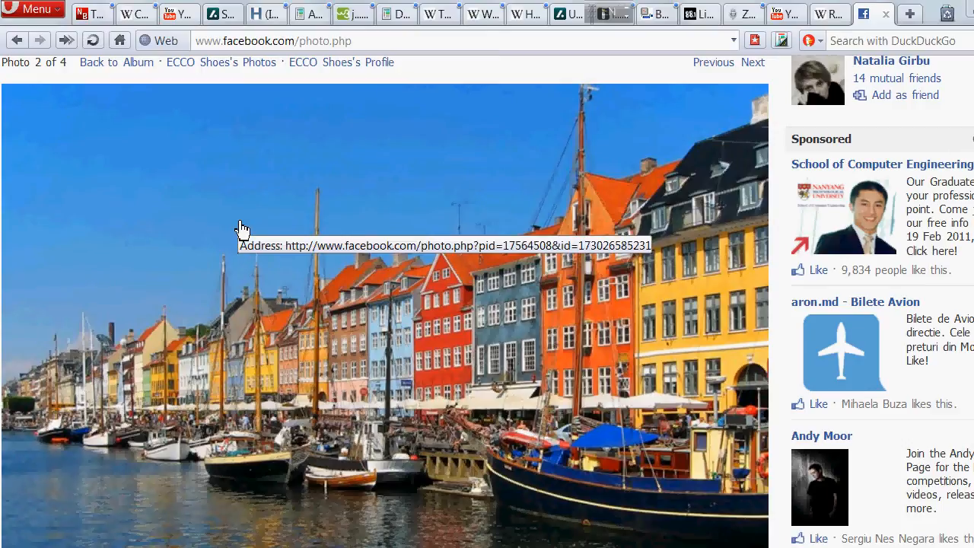
pyautogui.moveTo(277, 283)
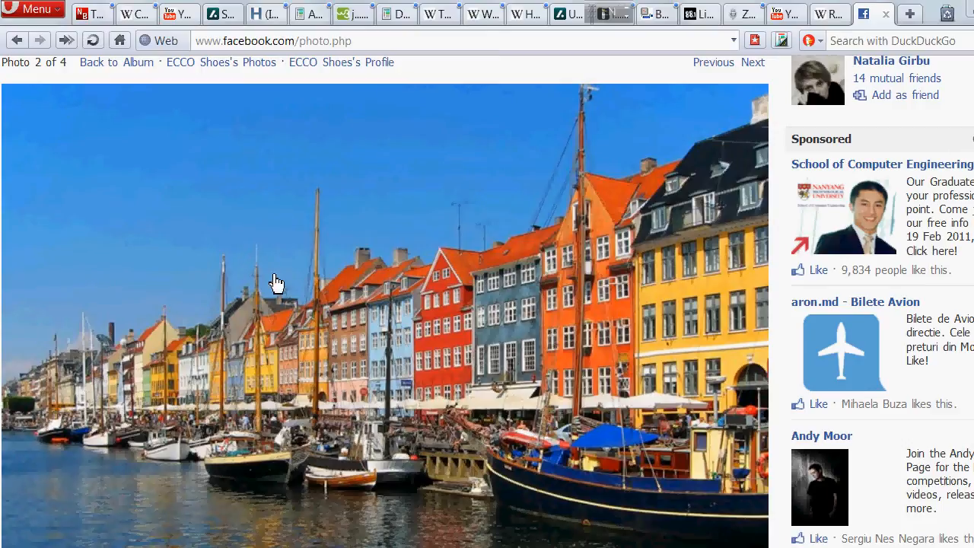
pyautogui.scroll(-3)
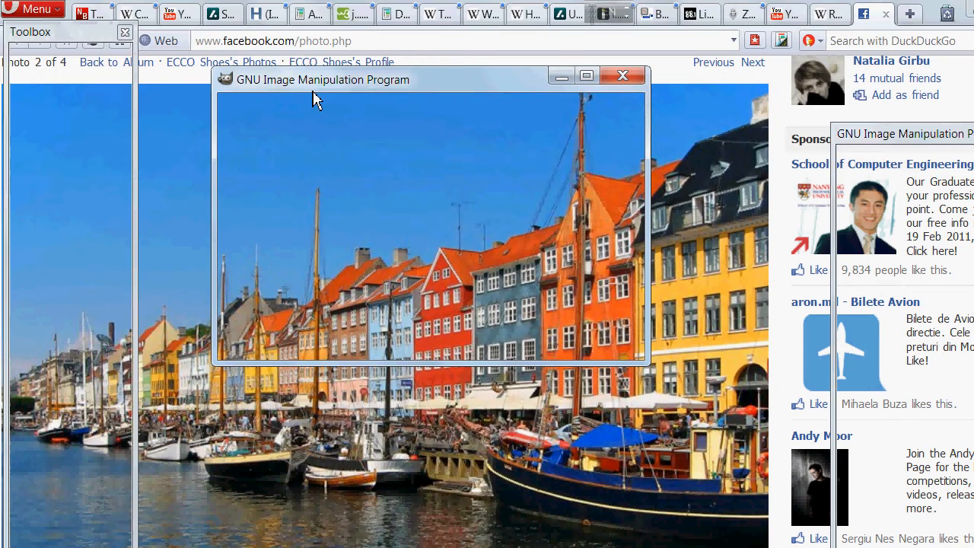
# Open eccoA.jpg from the Desktop in GIMP.
pyautogui.click(232, 102)
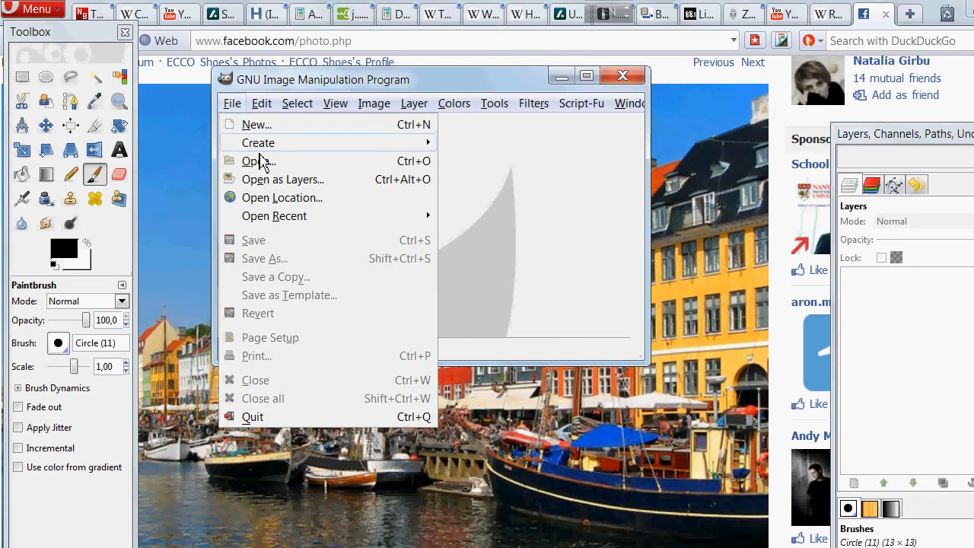
pyautogui.click(256, 161)
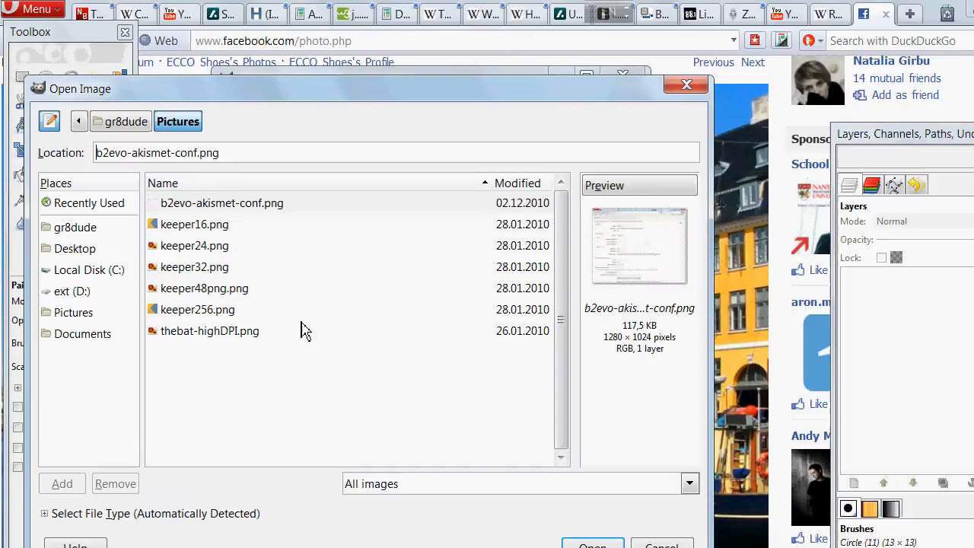
pyautogui.click(75, 248)
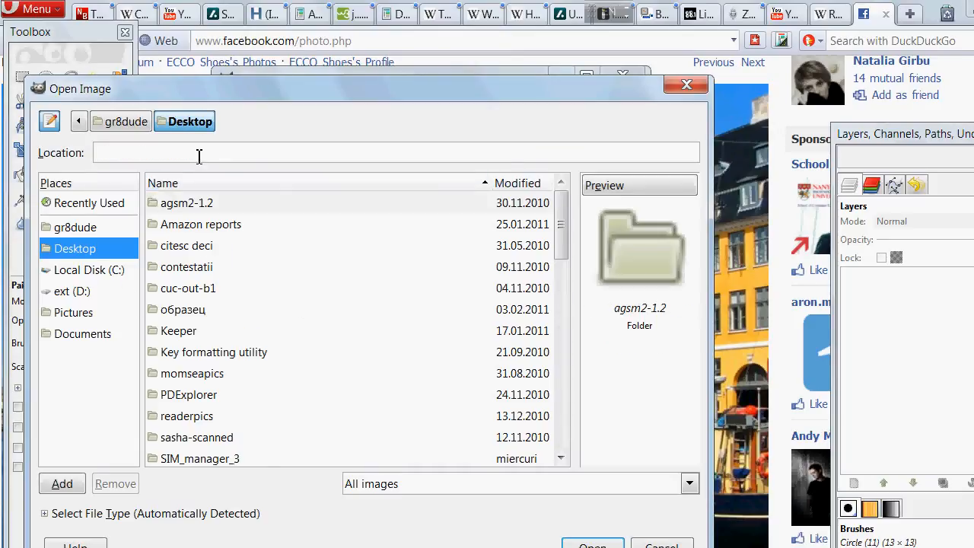
pyautogui.write('eccoA.jpg')
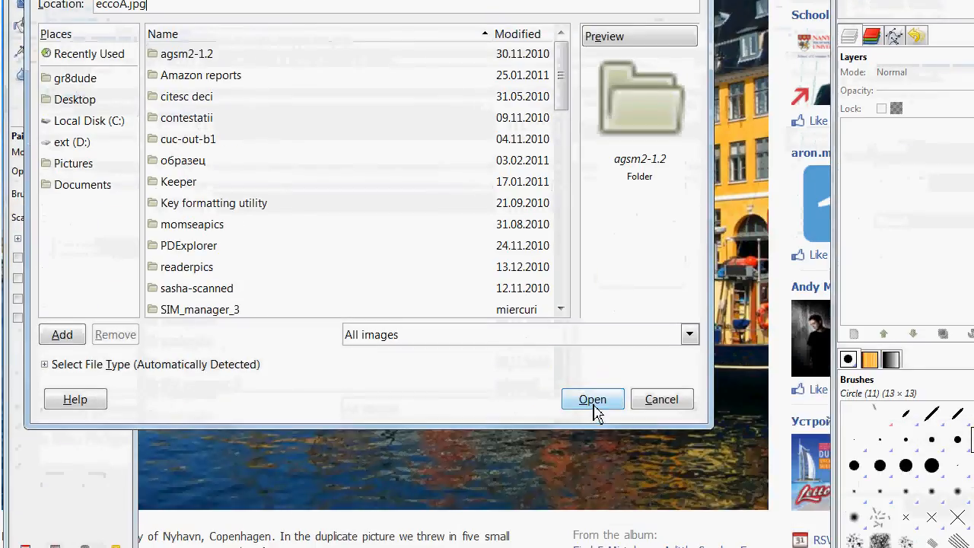
pyautogui.click(593, 398)
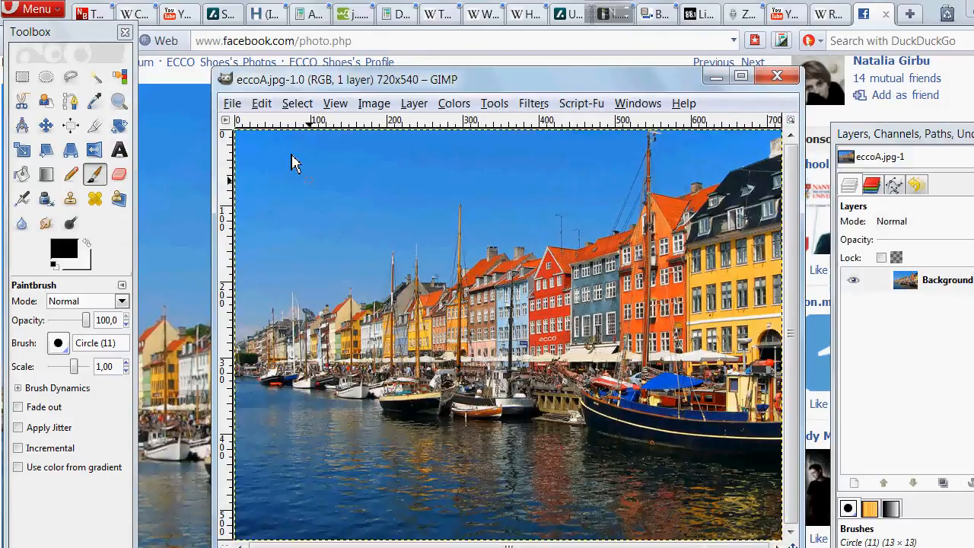
# Add eccoB.jpg with Open as Layers and select its layer.
pyautogui.click(232, 102)
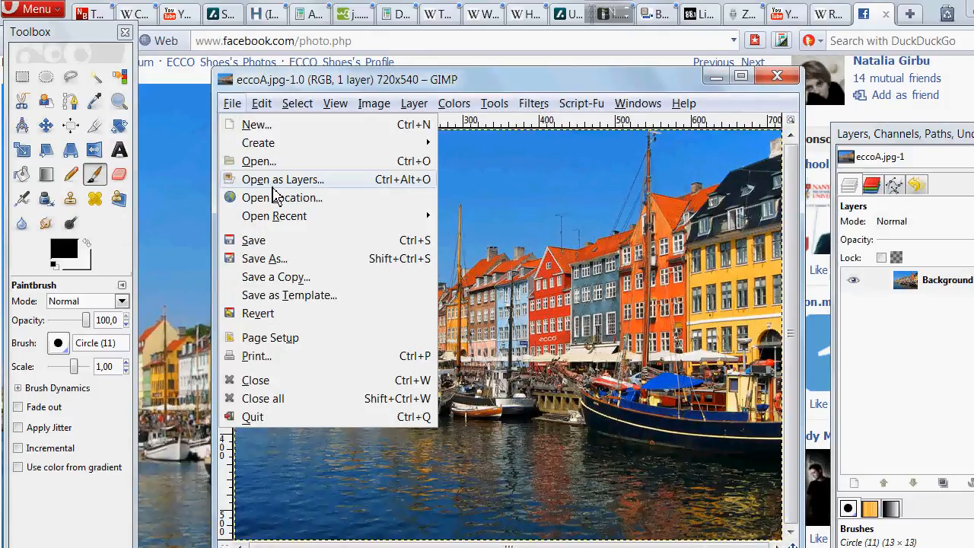
pyautogui.click(258, 161)
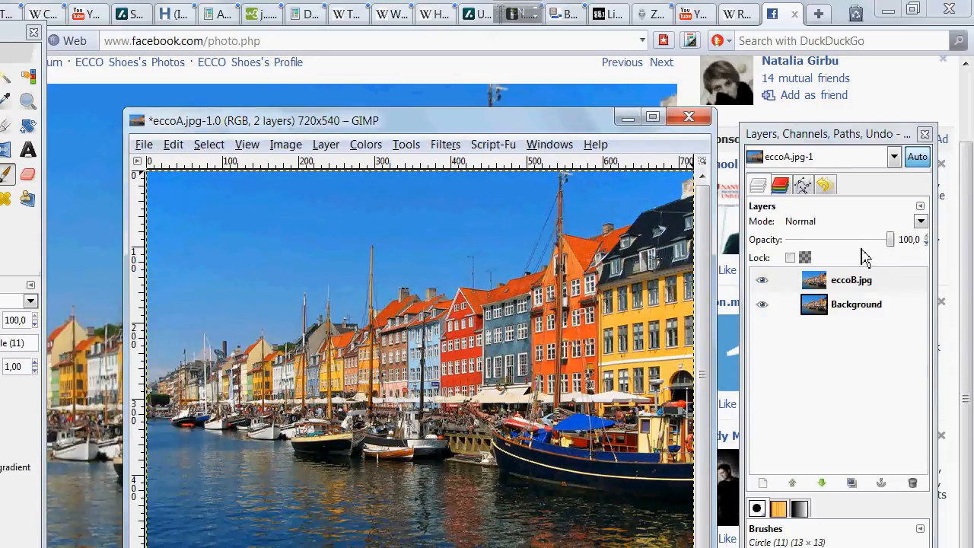
pyautogui.click(851, 279)
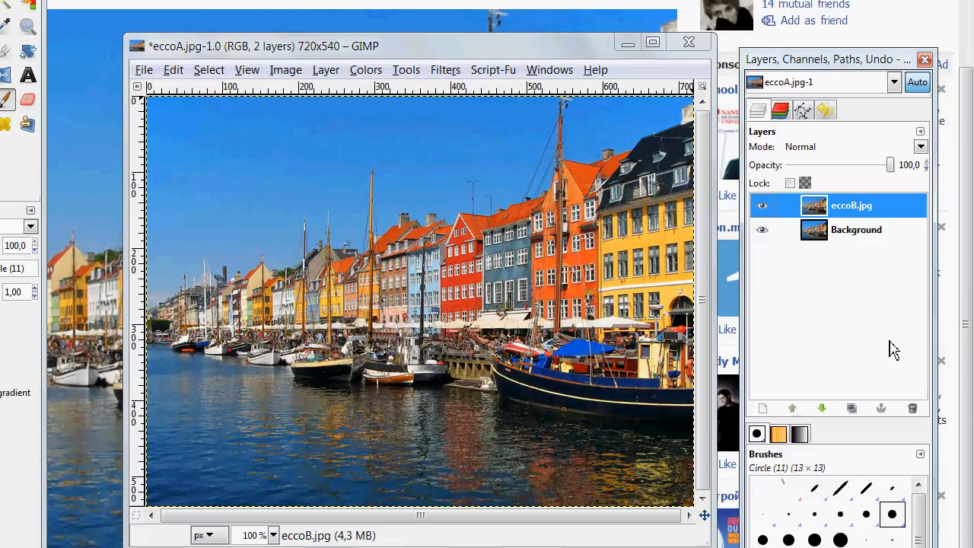
pyautogui.moveTo(921, 166)
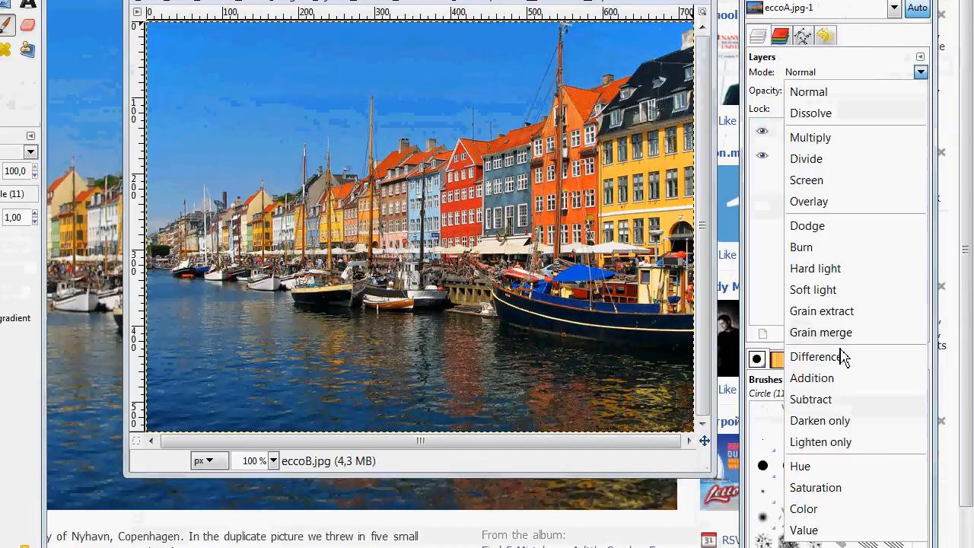
# Set the eccoB.jpg layer's mode to Difference.
pyautogui.click(819, 356)
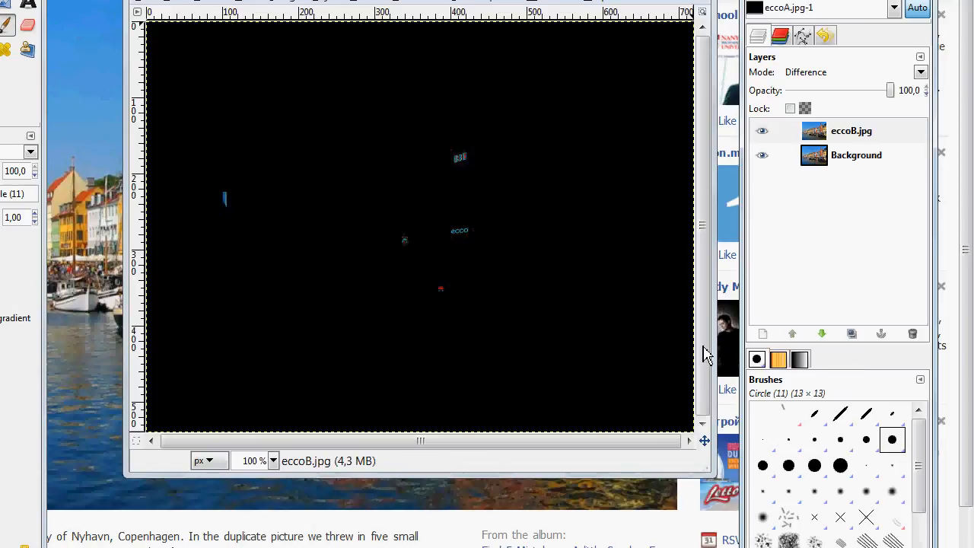
pyautogui.moveTo(485, 283)
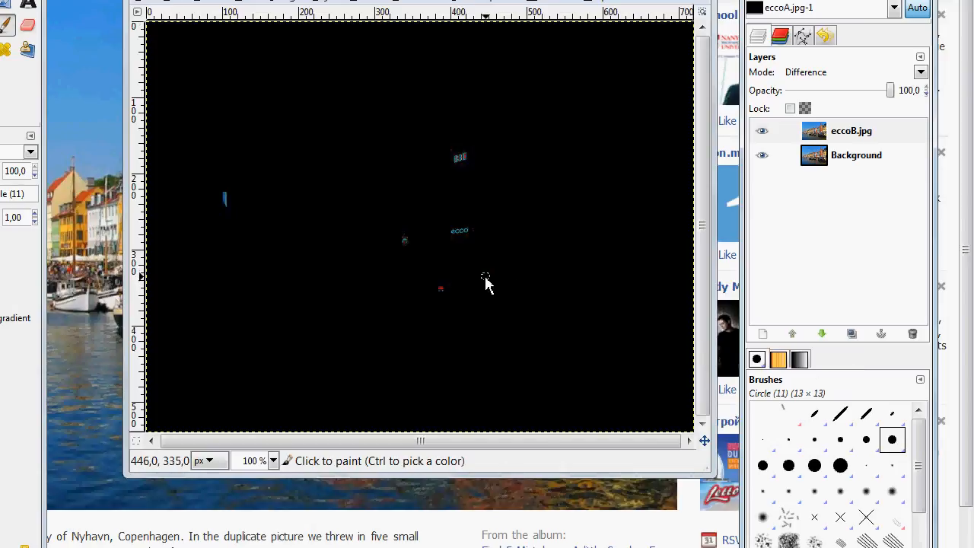
pyautogui.moveTo(479, 272)
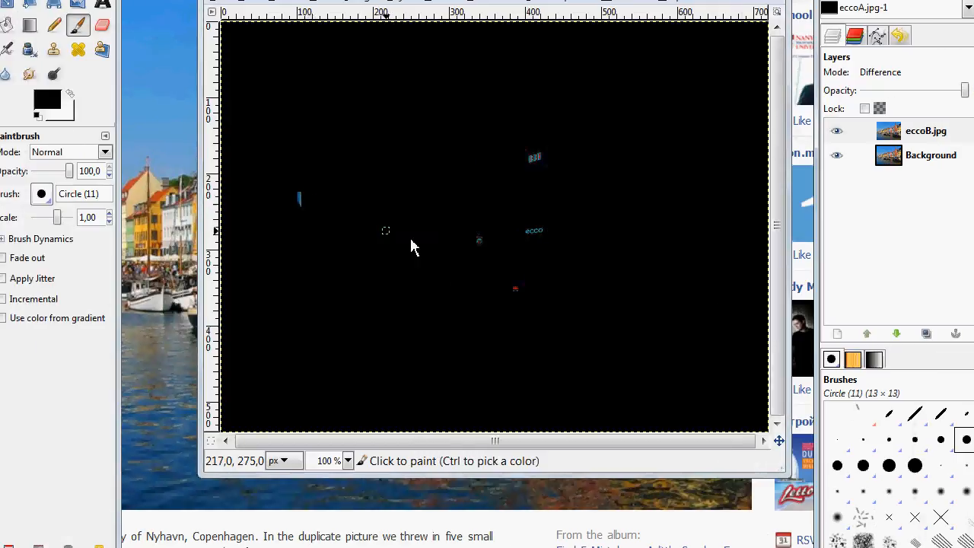
pyautogui.moveTo(541, 234)
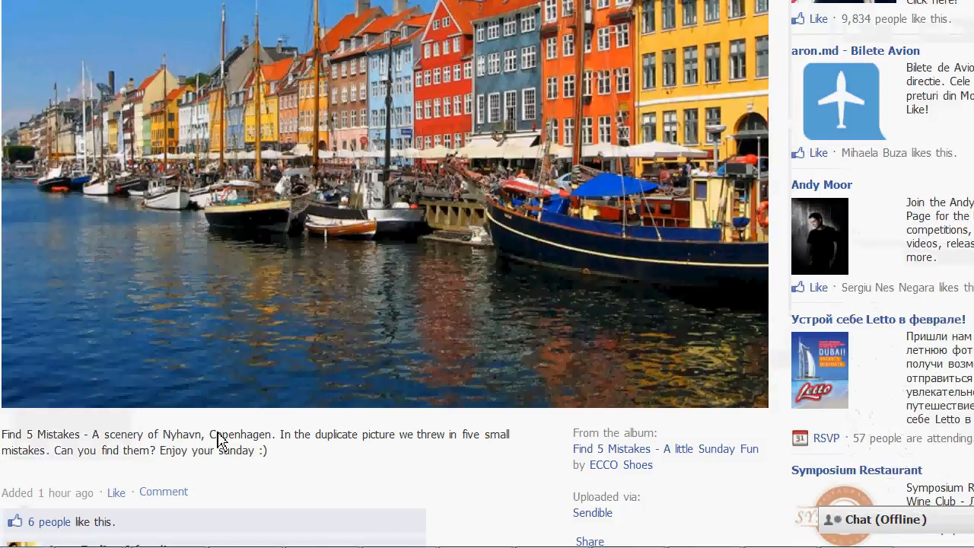
pyautogui.moveTo(44, 447)
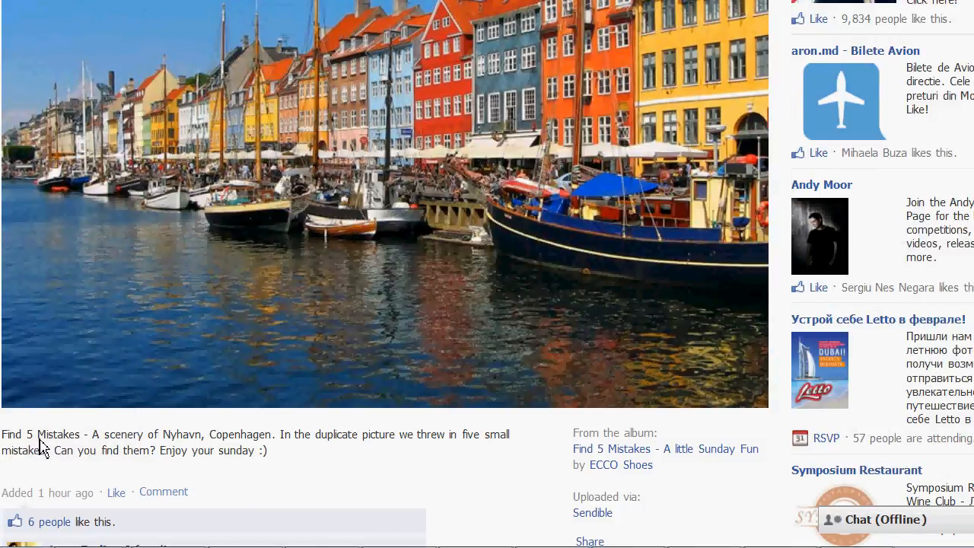
pyautogui.moveTo(138, 463)
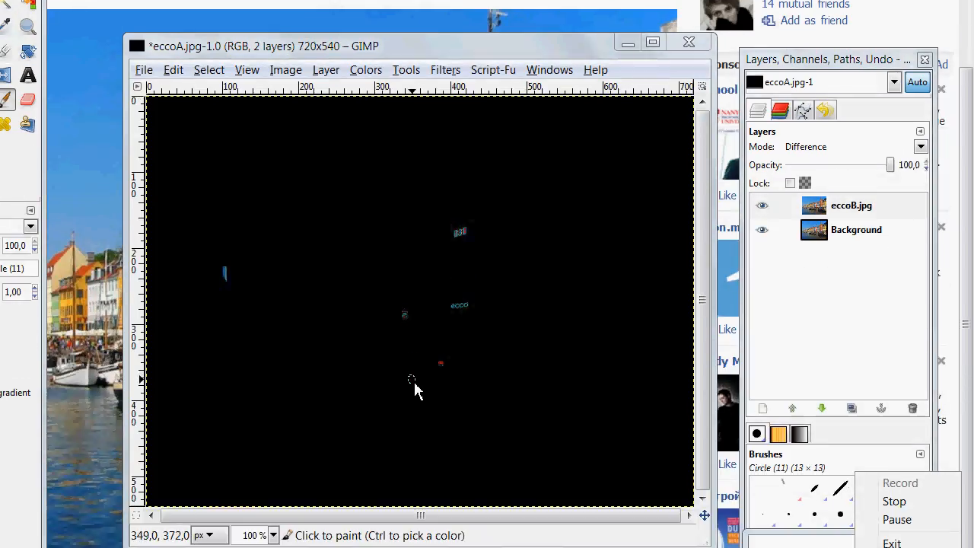
pyautogui.moveTo(414, 390)
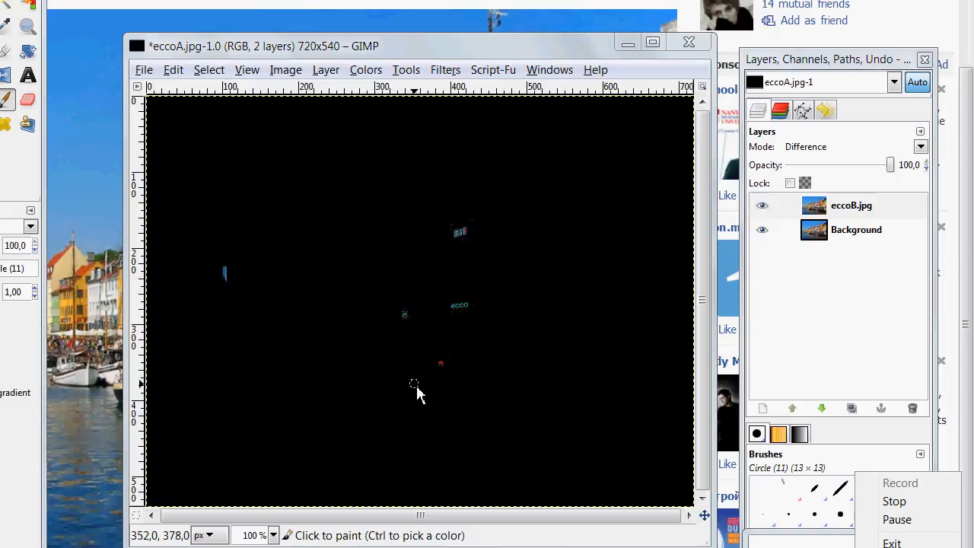